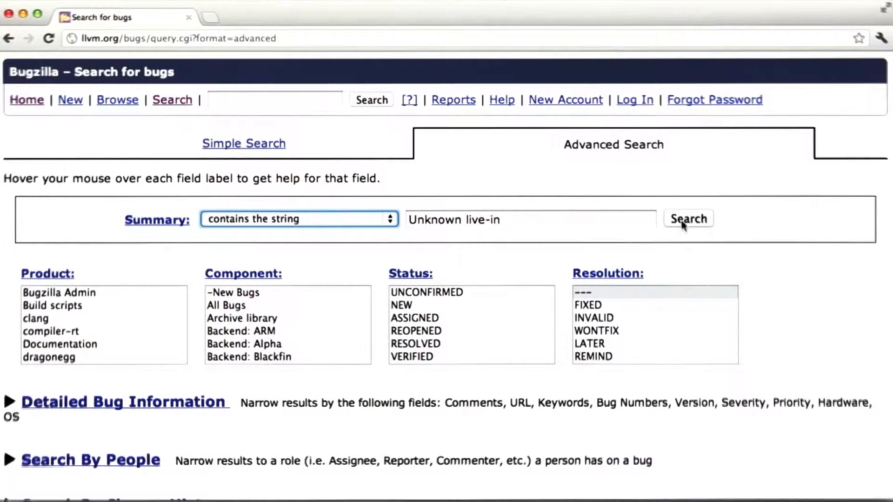
Step: Run the Bugzilla search for 'Unknown live-in' summaries, finding zero bugs
{"action": "left_click", "coordinate": [688, 218]}
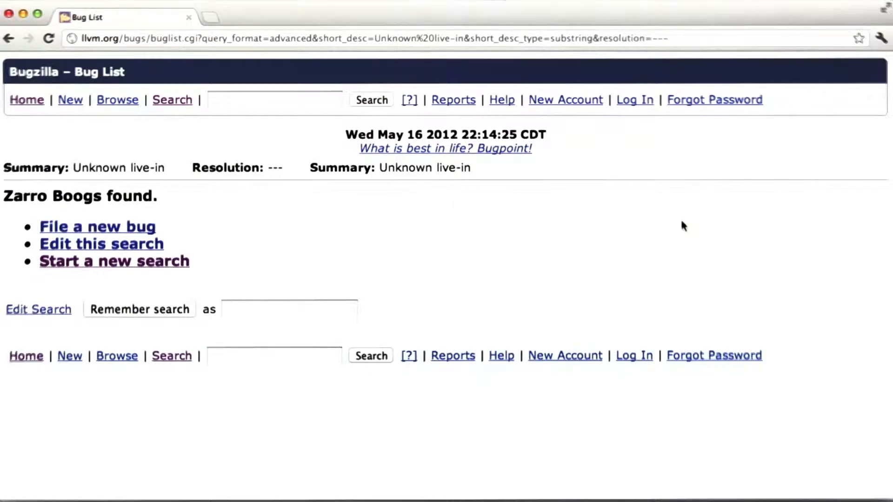
{"action": "mouse_move", "coordinate": [616, 216]}
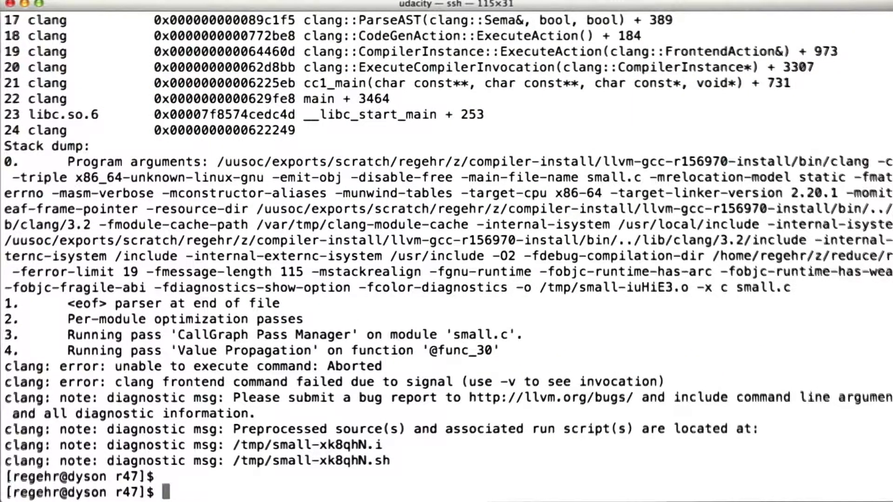
Step: Run creduce ./test1.sh small.c to reduce the crashing test case
{"action": "type", "text": "creduce ./test1.sh"}
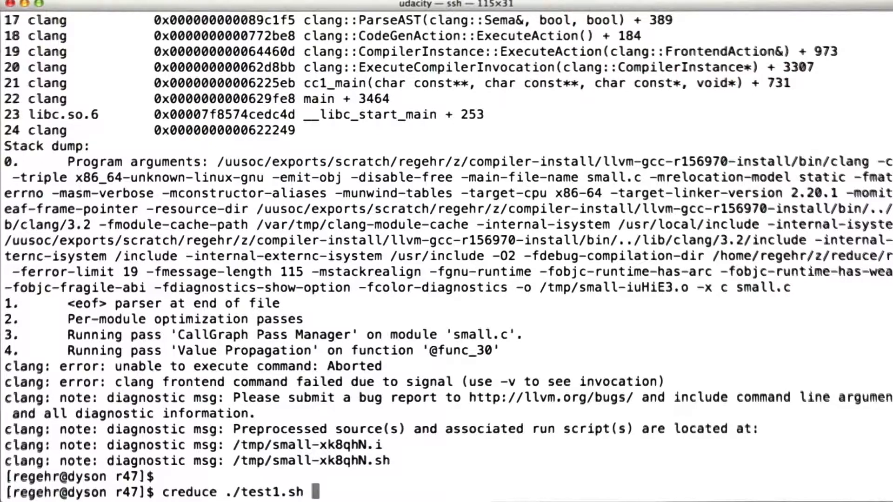
{"action": "type", "text": "small.c"}
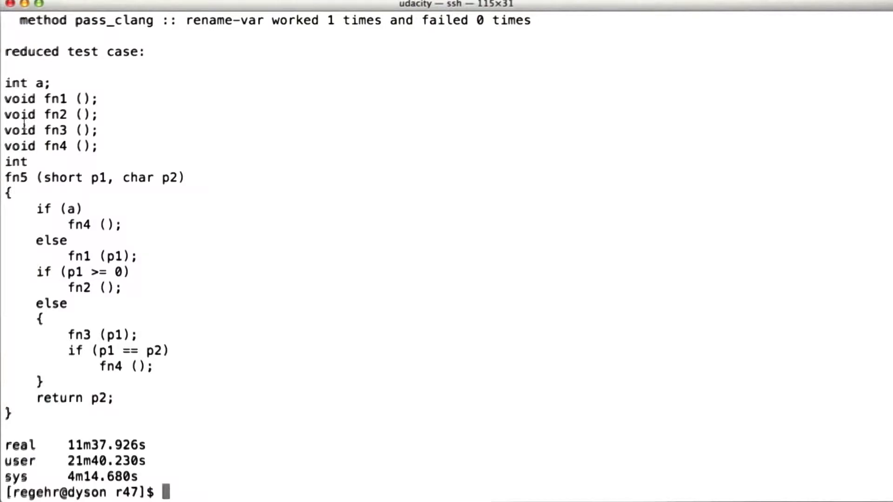
Step: Show small.c's 22-line count, clang 3.2 version, and the reduced source
{"action": "type", "text": "wc small.c"}
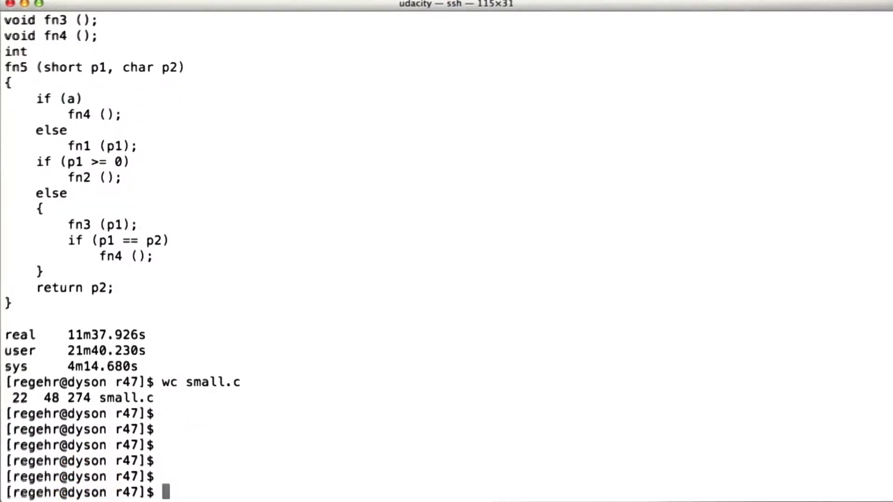
{"action": "type", "text": "clang -v"}
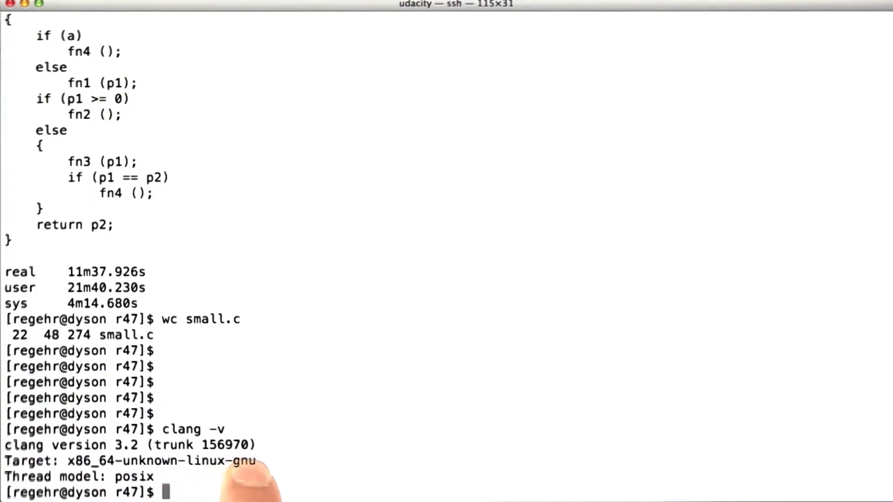
{"action": "type", "text": "cat small.c"}
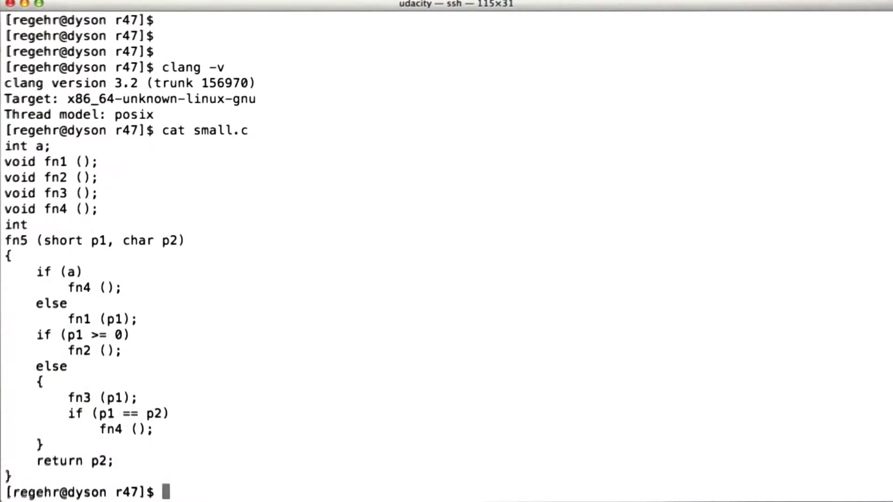
{"action": "type", "text": "clang -"}
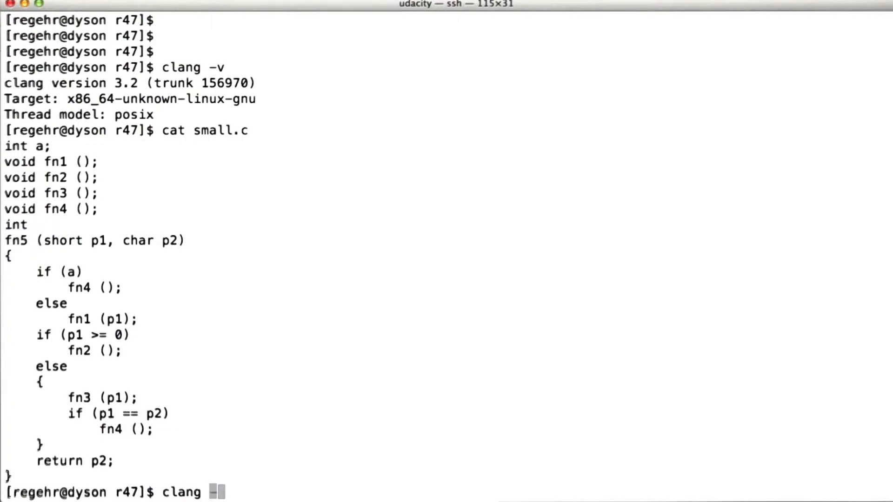
Step: Compile small.c with clang -O2 and scroll through the LazyValueInfo assertion stack dump
{"action": "key", "text": "Return"}
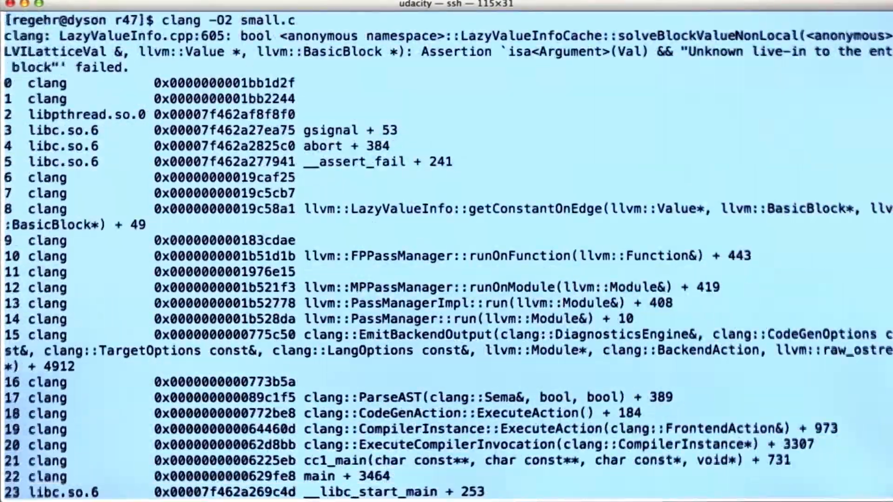
{"action": "scroll", "scroll_direction": "down", "scroll_amount": 3}
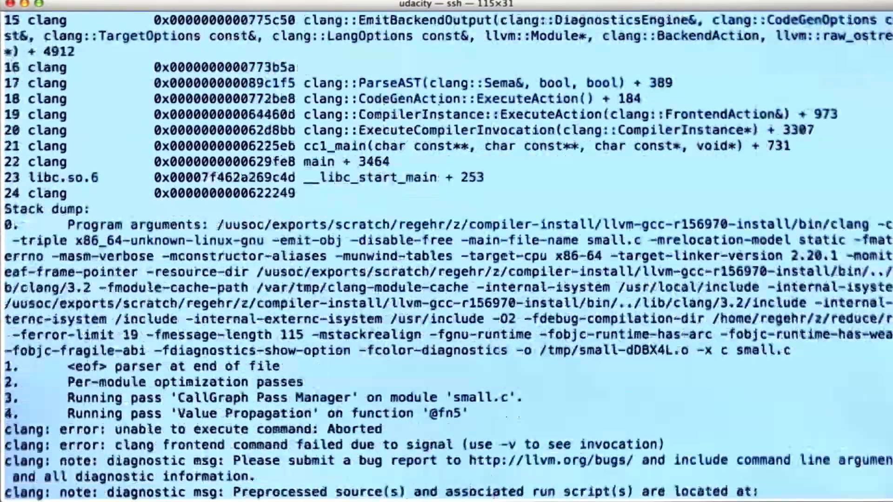
{"action": "scroll", "scroll_direction": "down", "scroll_amount": 3}
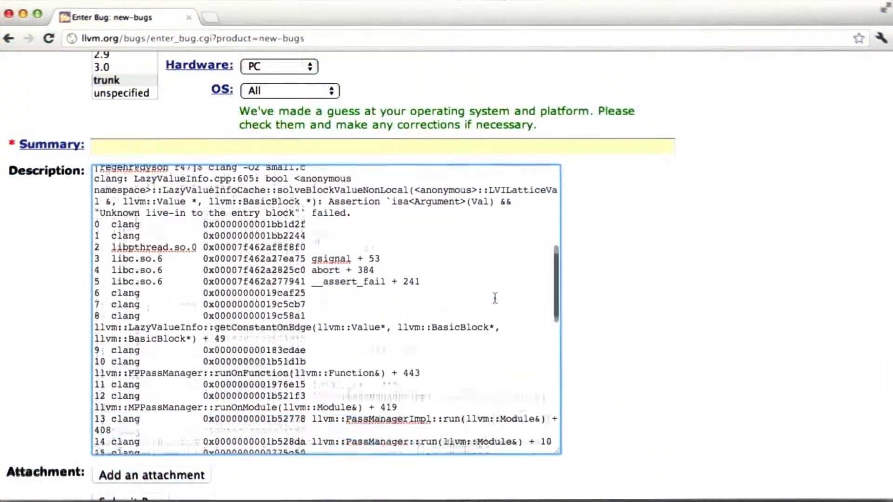
Step: Paste the crash output into the bug description and set Version to trunk
{"action": "scroll", "scroll_direction": "down", "scroll_amount": 3}
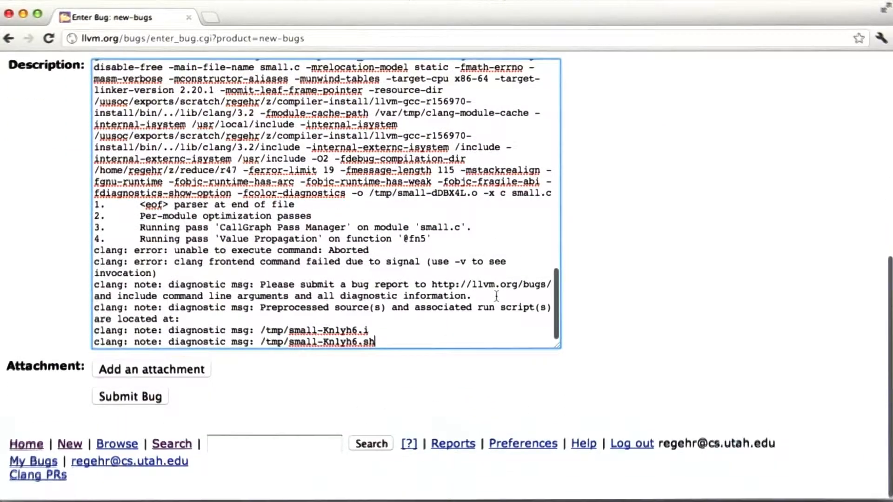
{"action": "scroll", "scroll_direction": "up", "scroll_amount": 3}
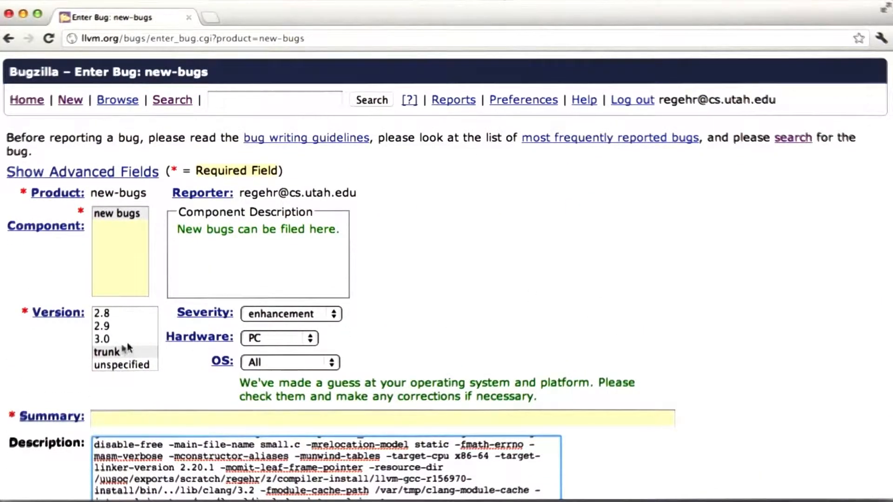
{"action": "left_click", "coordinate": [107, 352]}
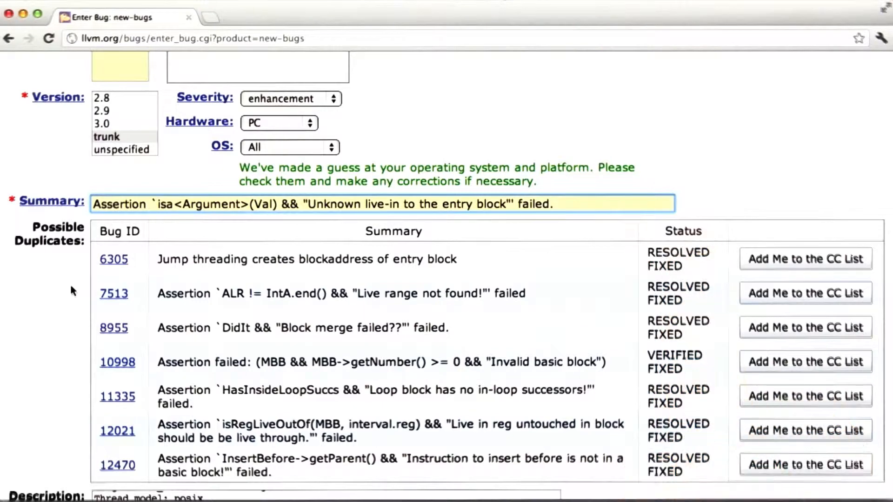
Step: Submit the report titled with the Unknown live-in assertion, creating bug 12858
{"action": "scroll", "scroll_direction": "down", "scroll_amount": 3}
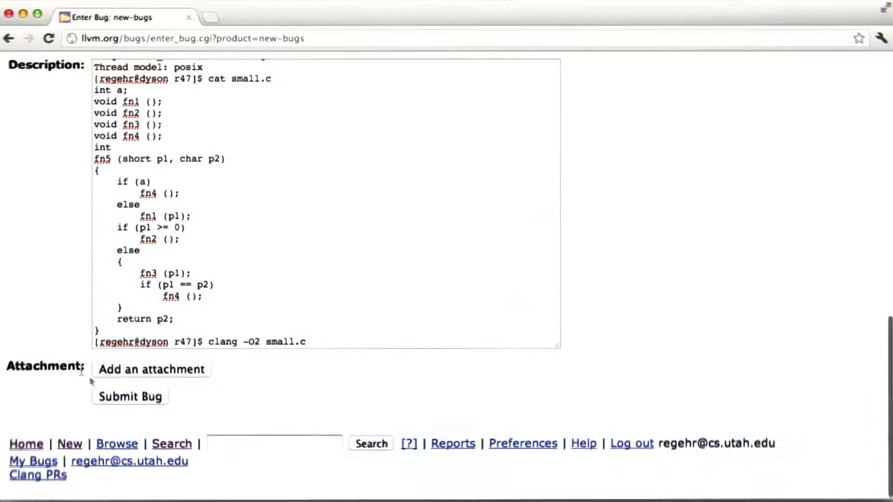
{"action": "left_click", "coordinate": [129, 397]}
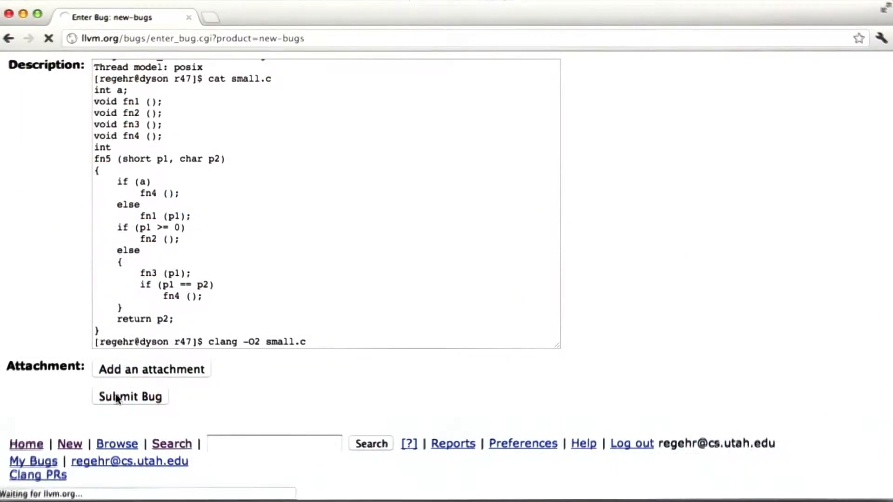
{"action": "left_click", "coordinate": [130, 396]}
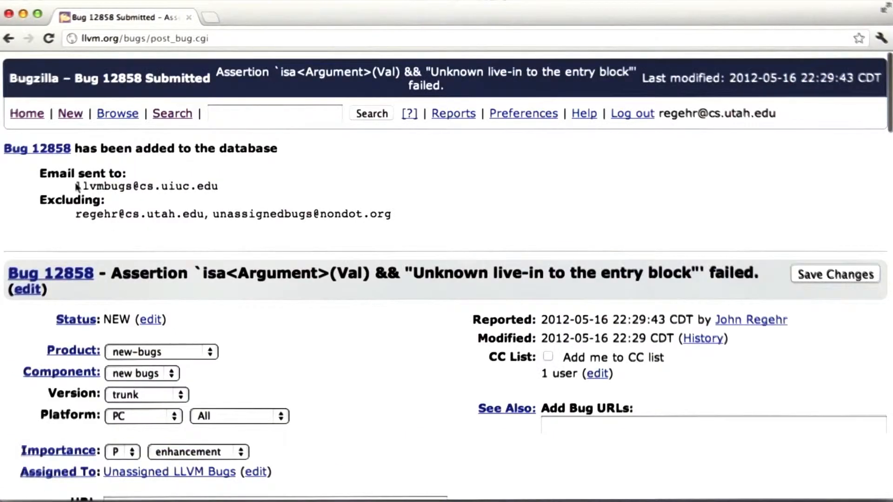